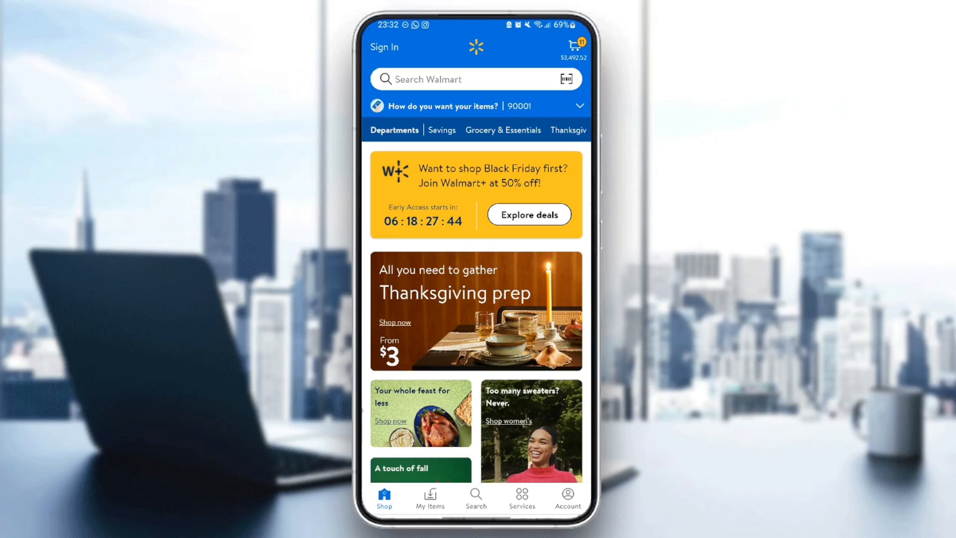
Return to the shopping home page and bring up the recent searches list
click(567, 498)
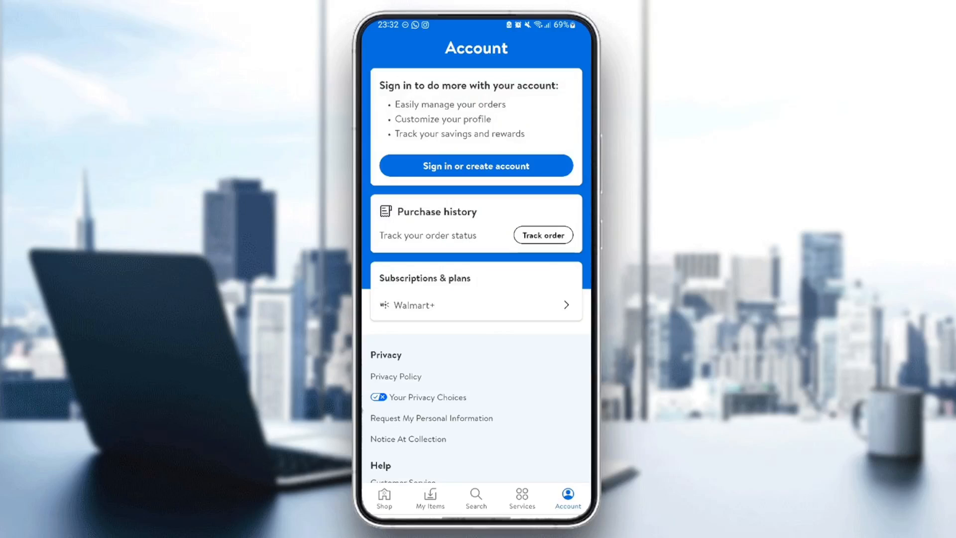
click(384, 497)
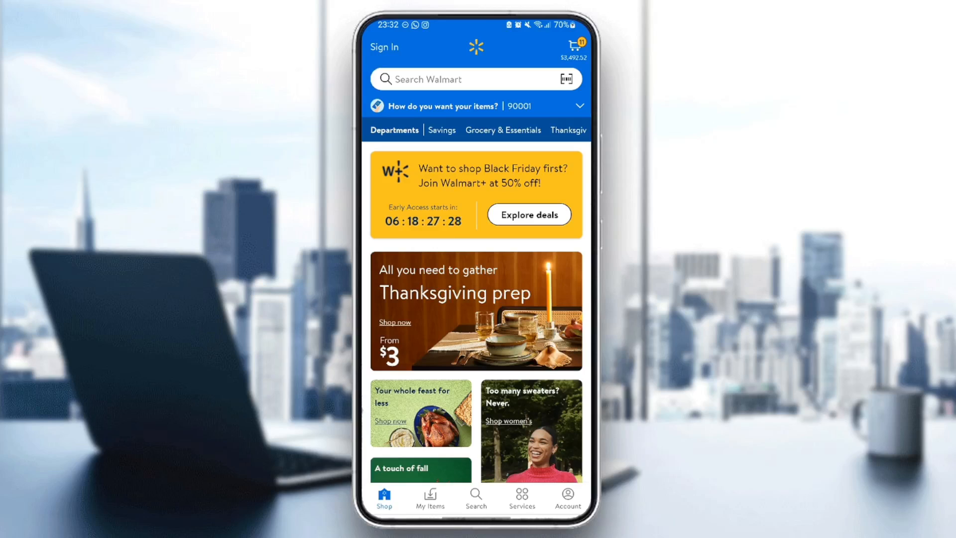
click(460, 80)
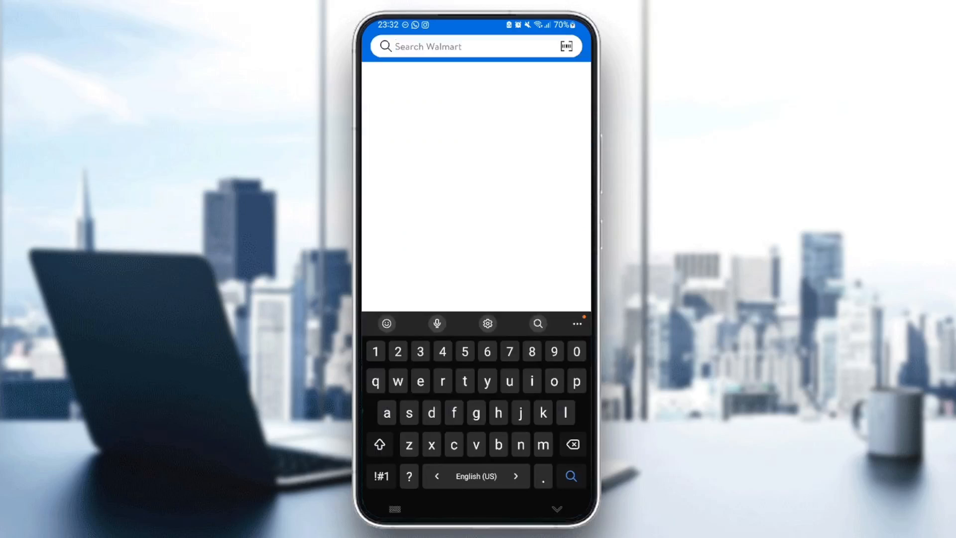
click(458, 46)
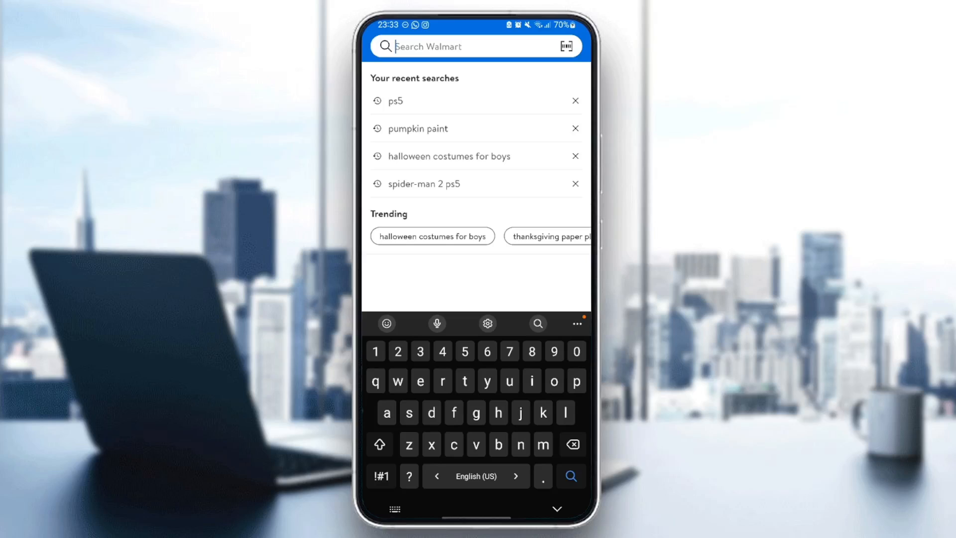
Remove pumpkin paint and two more entries from the recent searches
click(575, 129)
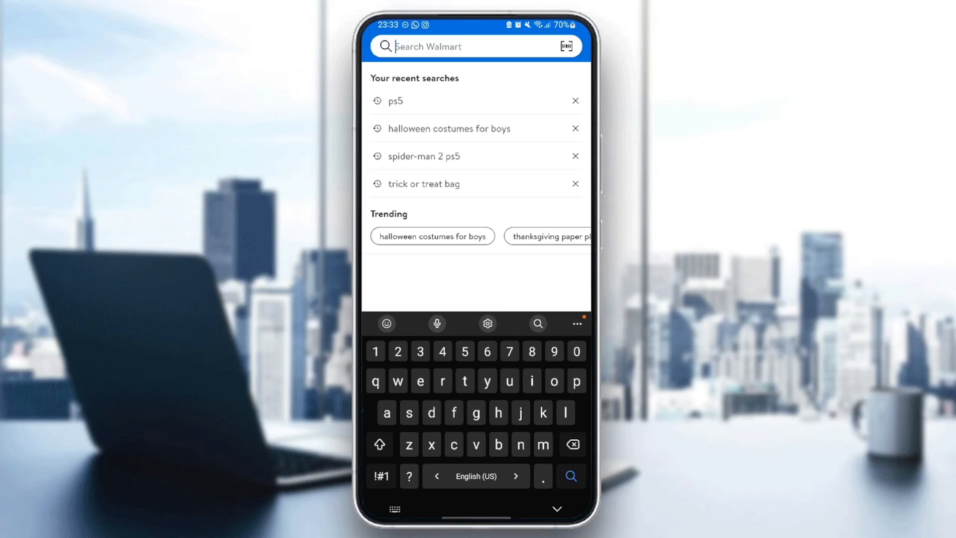
click(575, 99)
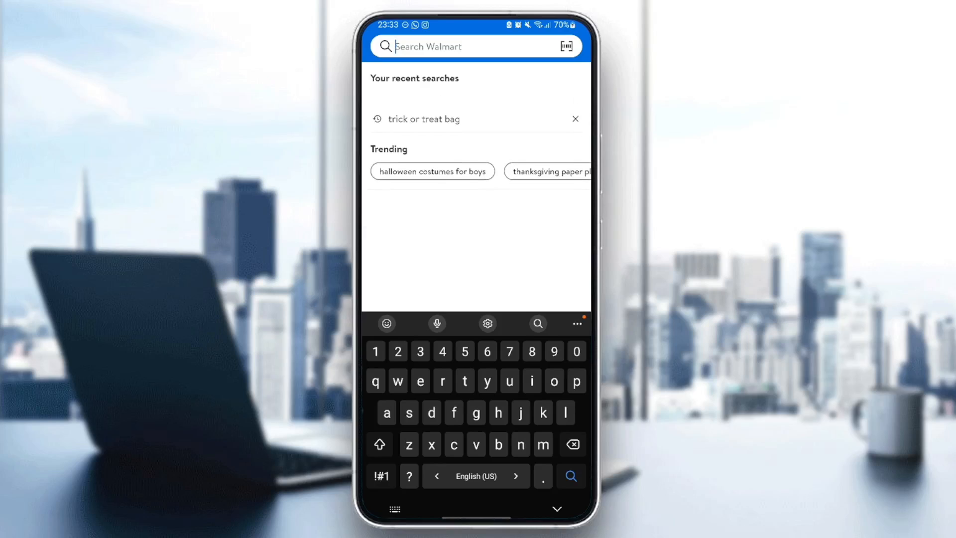
click(575, 119)
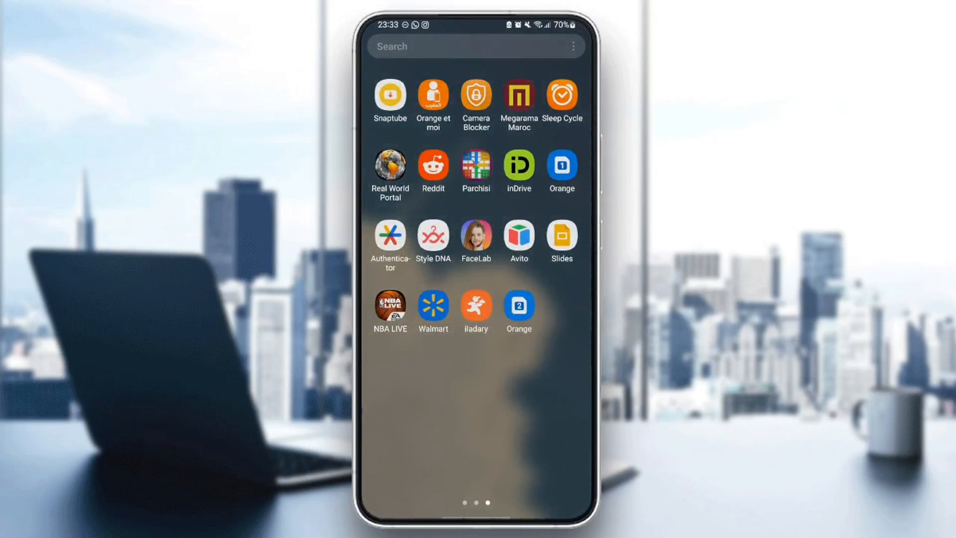
From Walmart's App info page, reach its Storage page showing app, data and cache usage
click(433, 307)
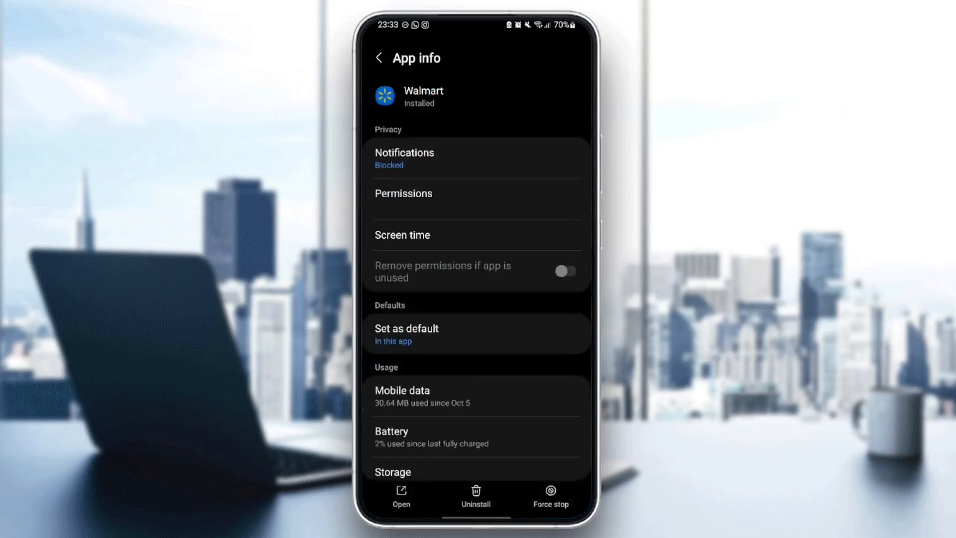
scroll(down, 3)
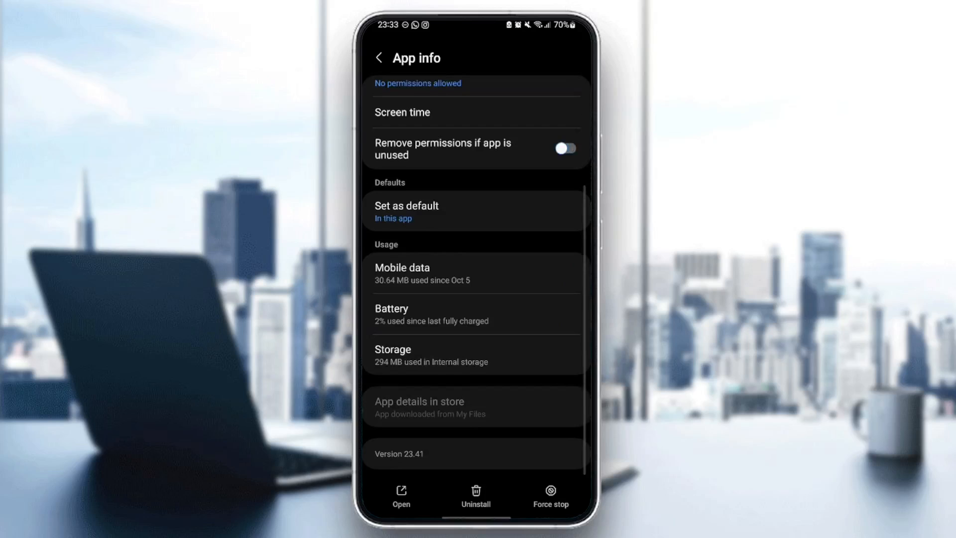
click(392, 350)
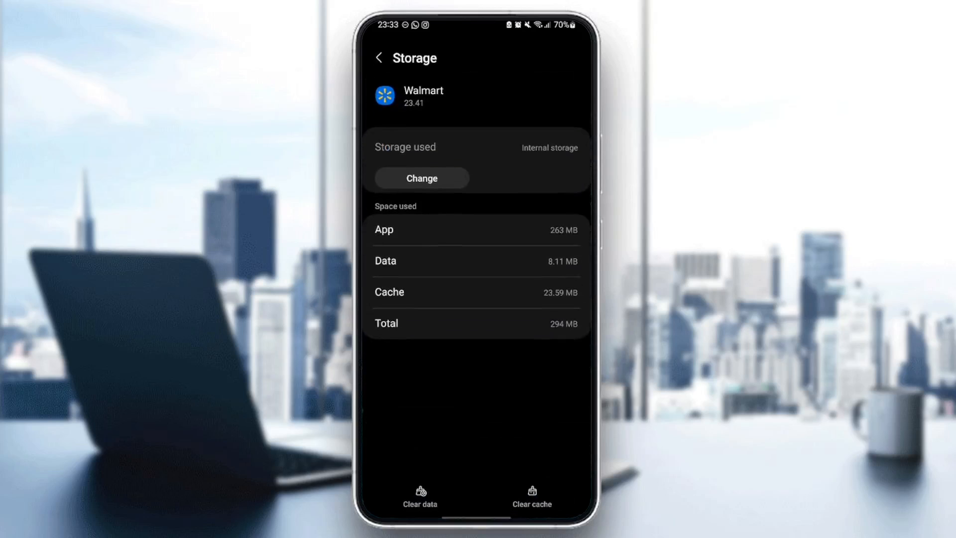